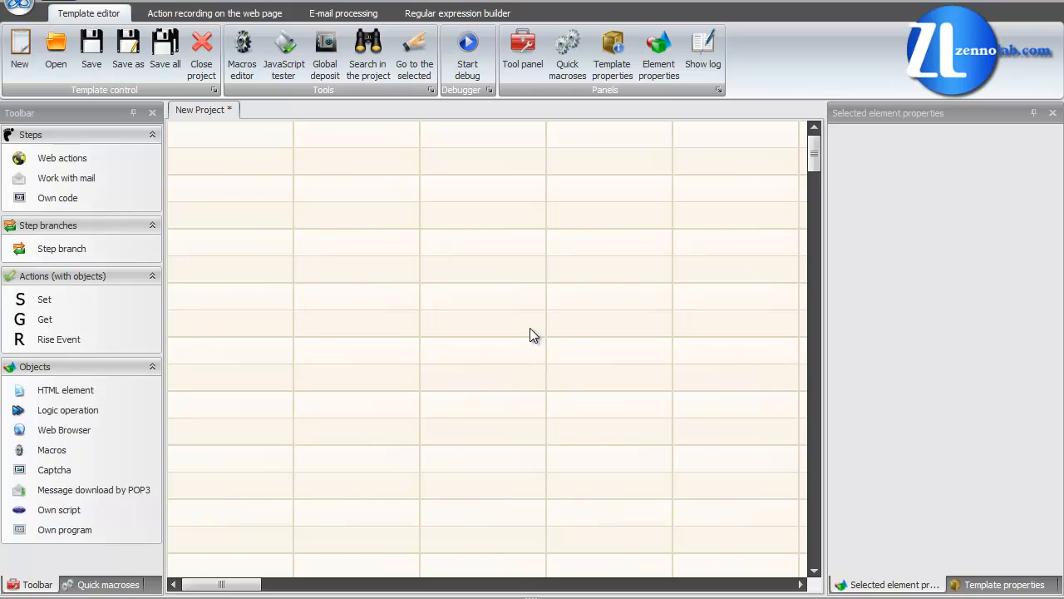
mouse_move(386, 66)
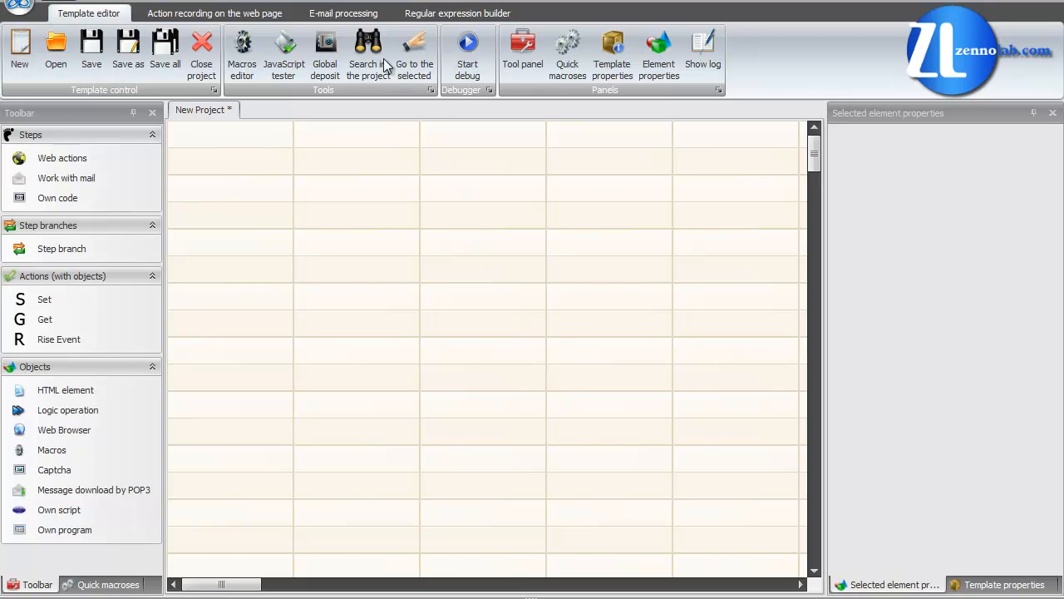
Step: Switch ProjectMaker to web-action recording with a blank page loaded
left_click(215, 14)
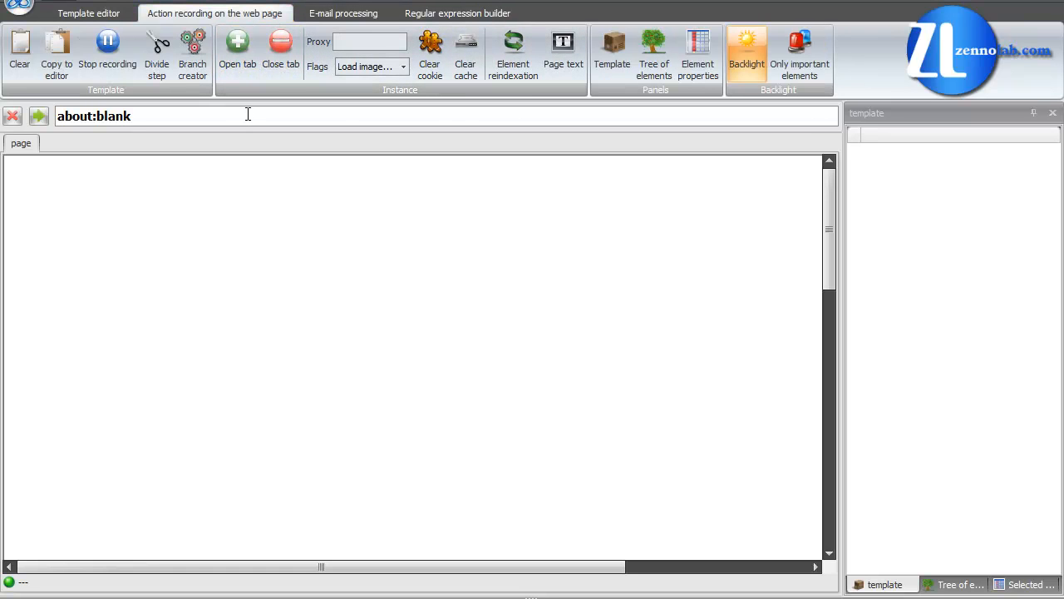
triple_click(93, 116)
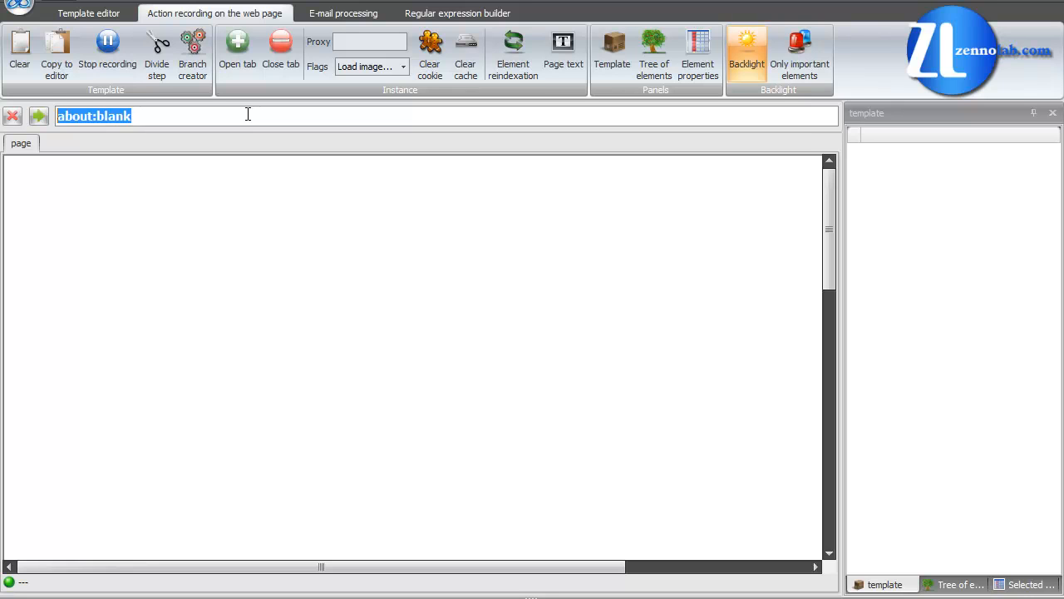
type("http://lessons.zennolab.com/en/index")
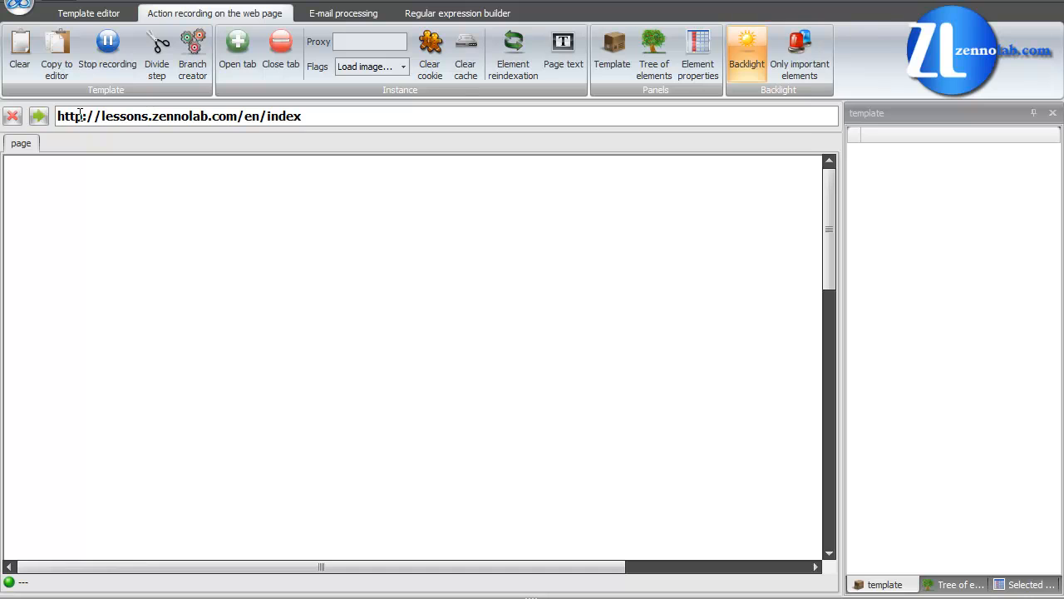
left_click(38, 116)
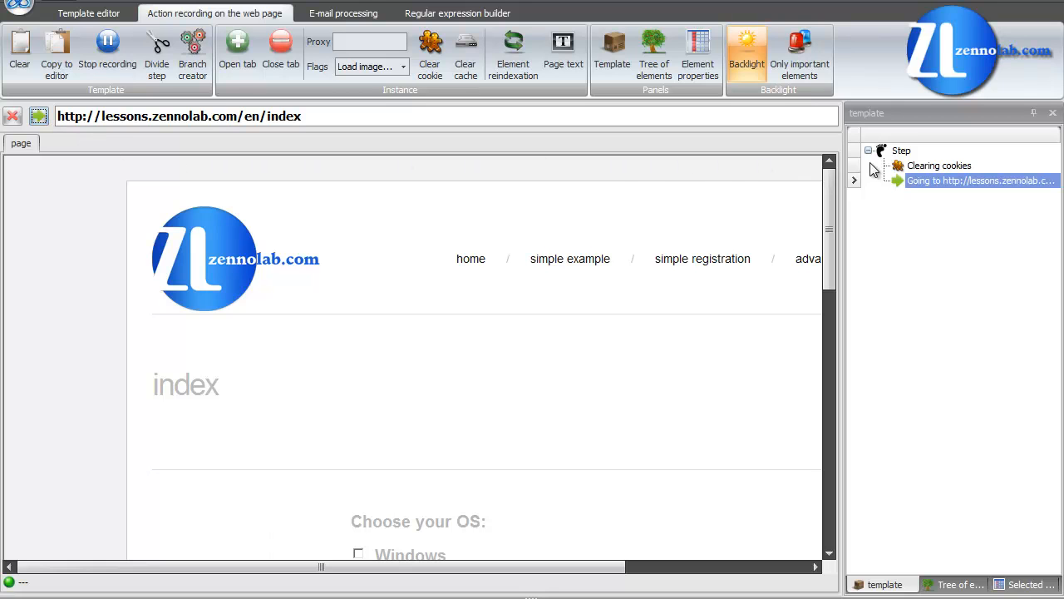
left_click(938, 166)
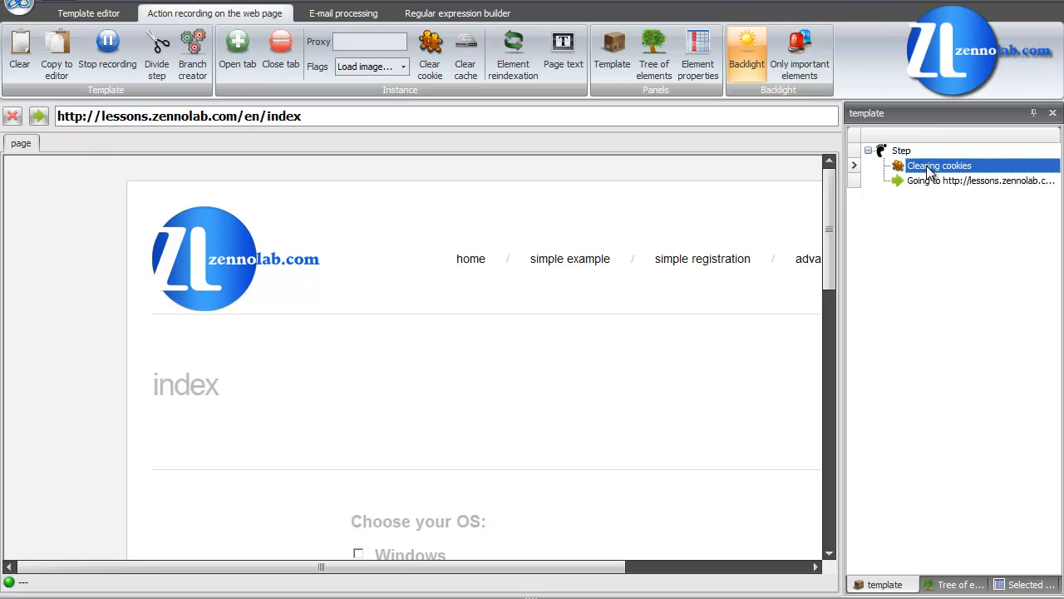
mouse_move(929, 186)
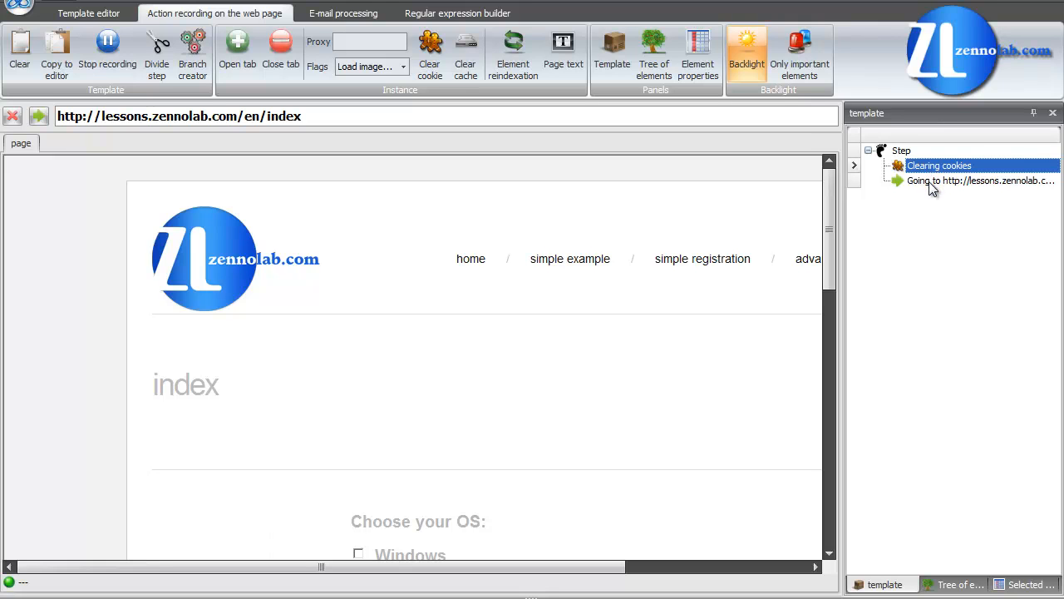
left_click(981, 179)
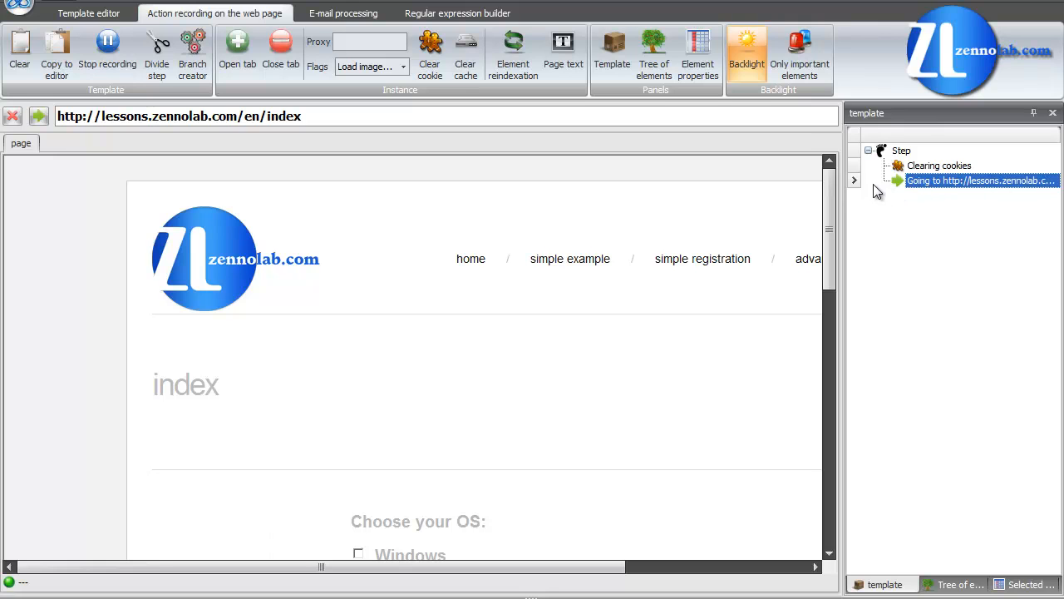
left_click(901, 150)
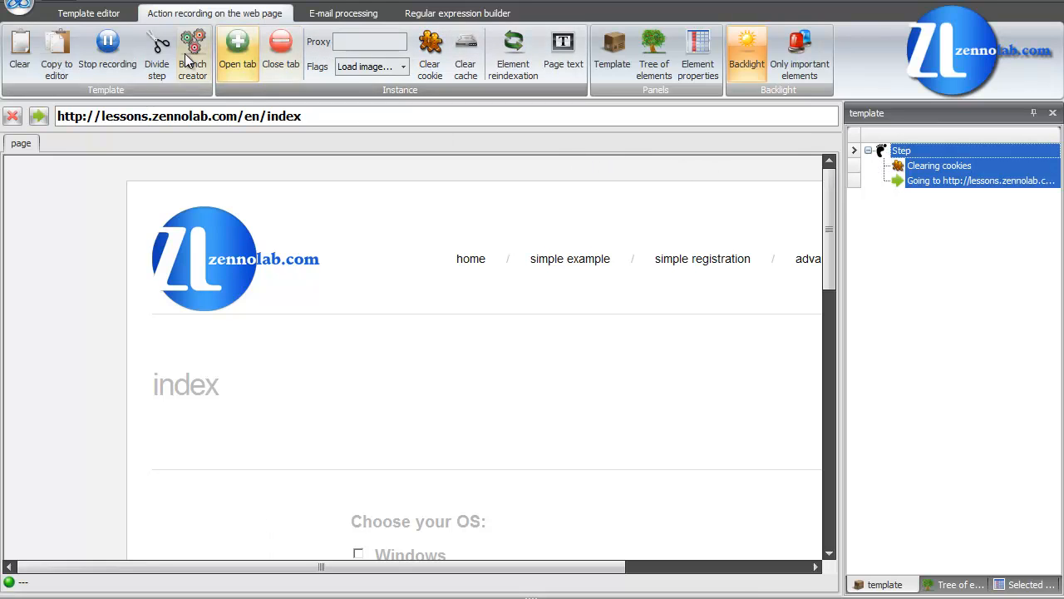
Step: Divide into a second step and record following the 'simple registration' link
left_click(157, 51)
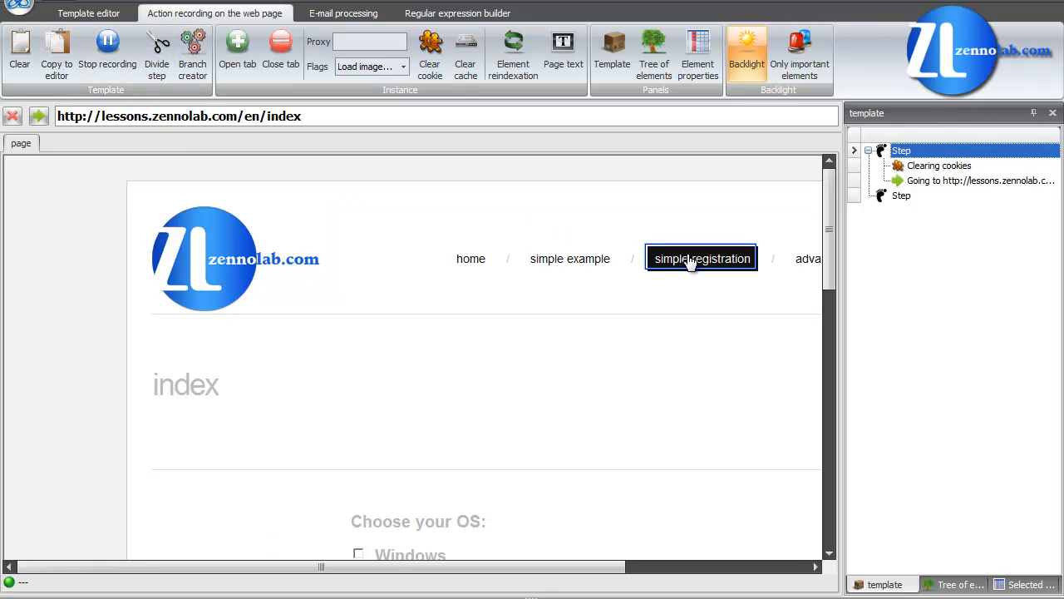
left_click(902, 150)
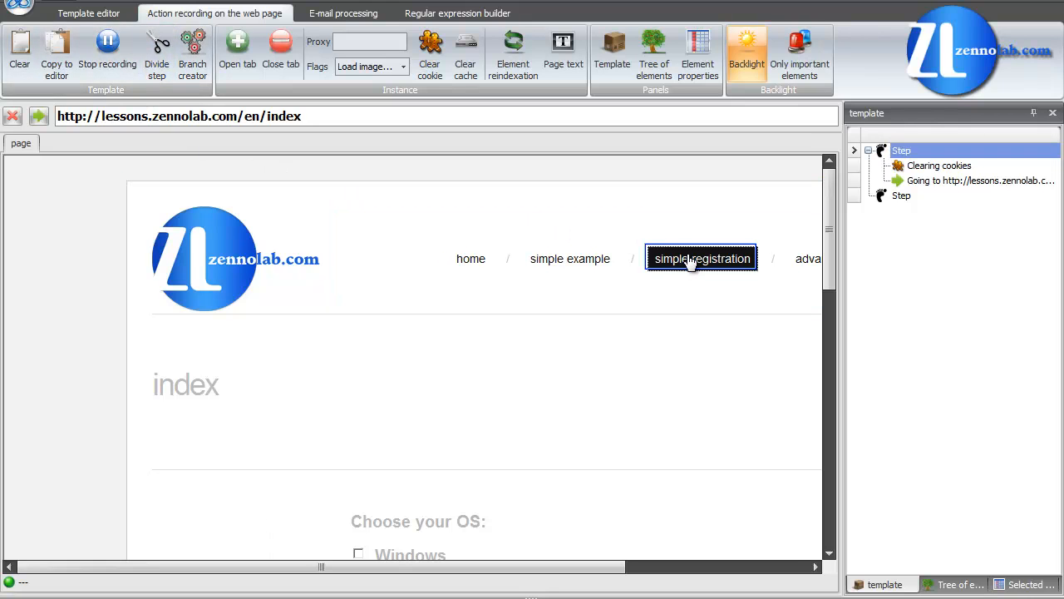
left_click(702, 260)
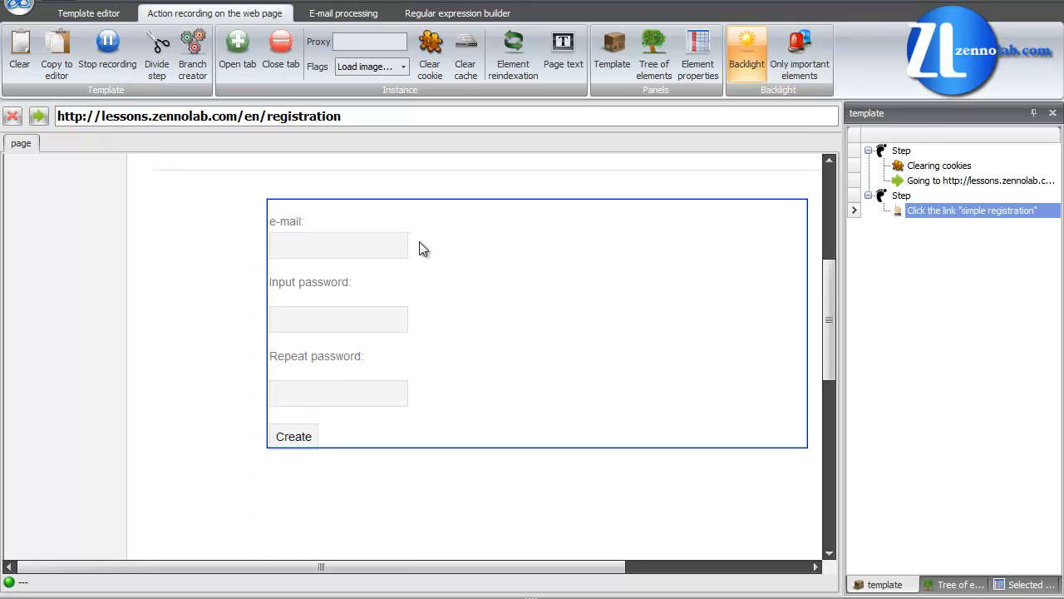
left_click(337, 245)
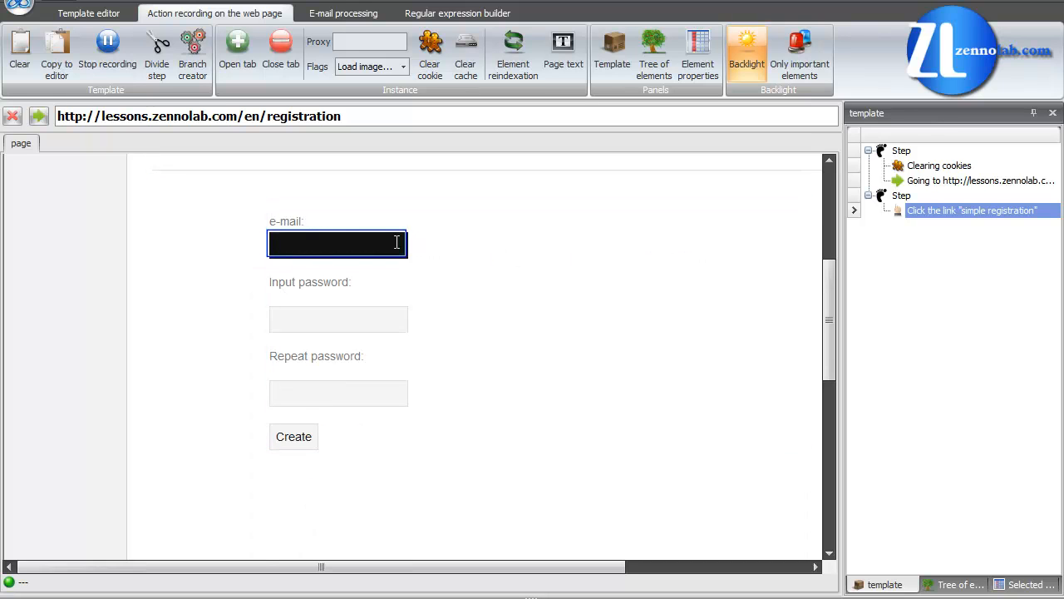
type("test@")
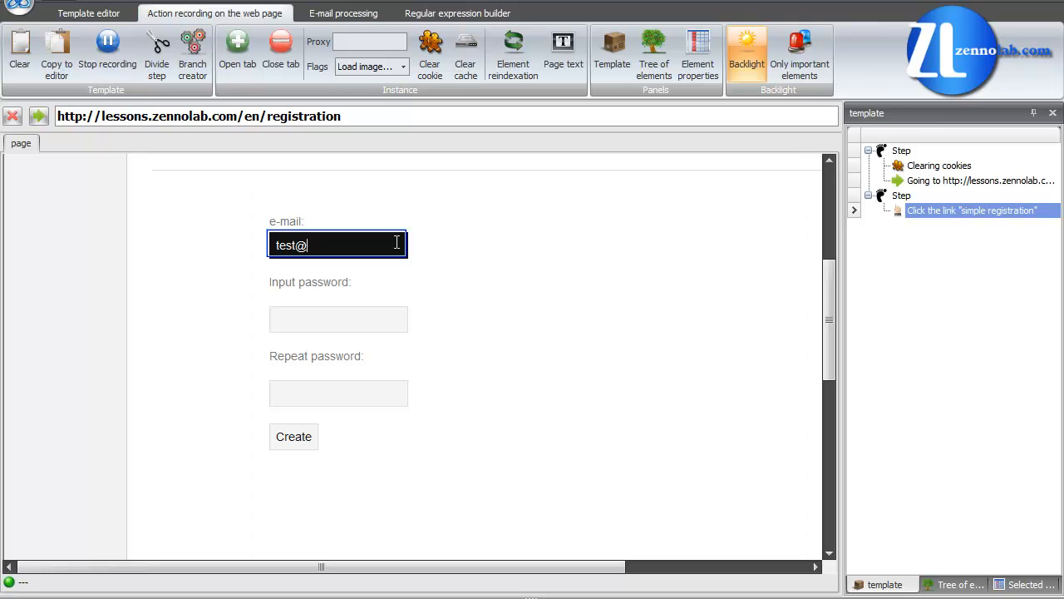
type("email.com")
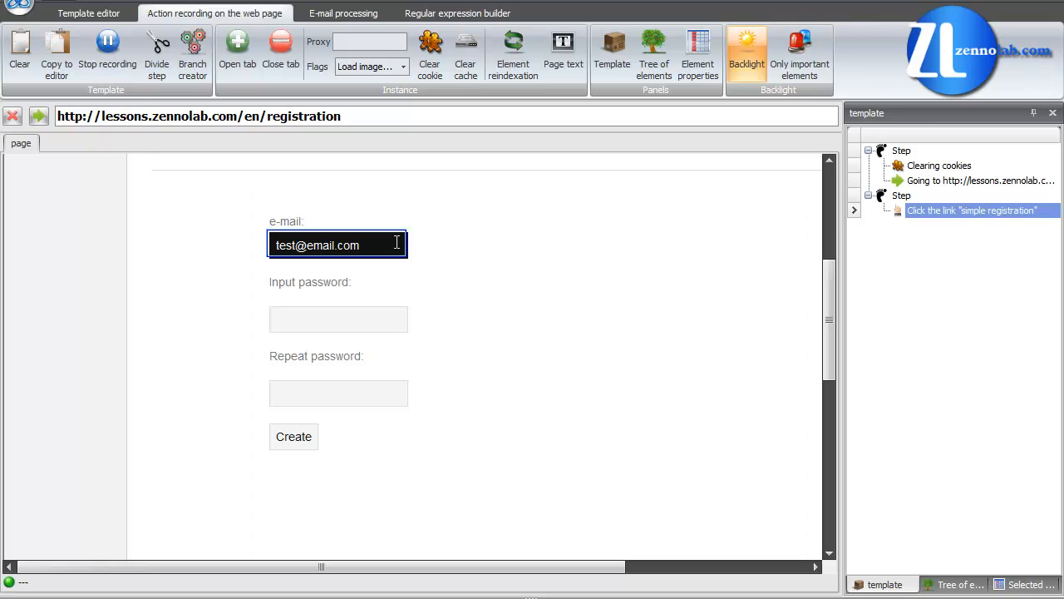
type("••••")
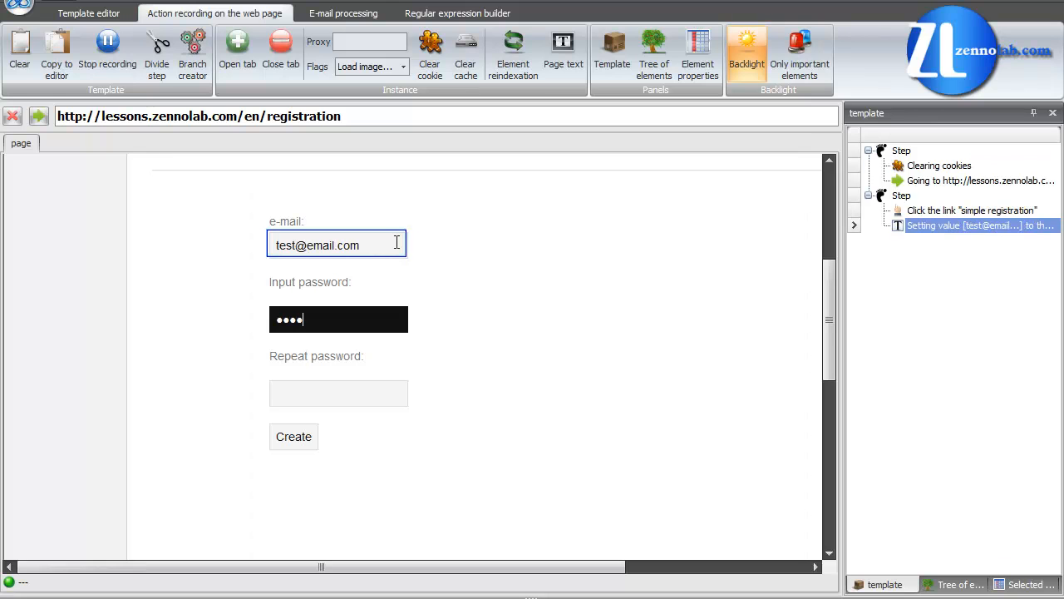
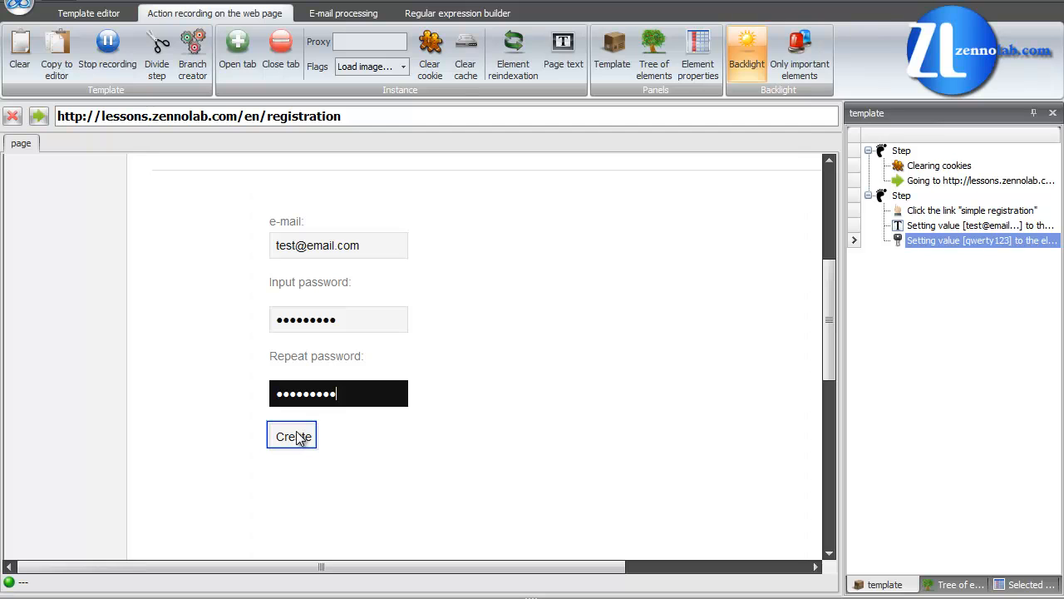
left_click(293, 435)
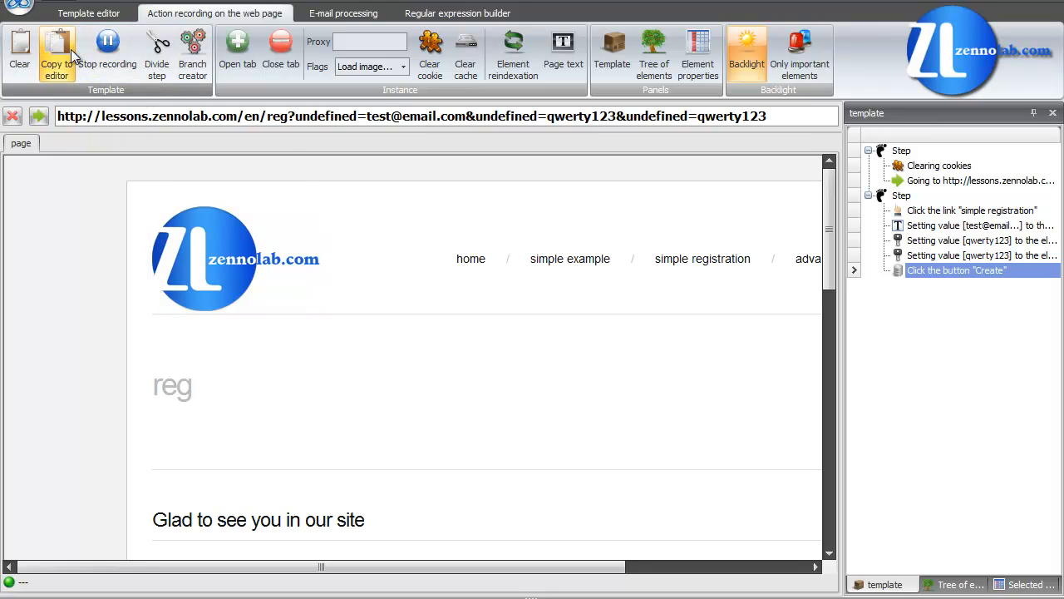
Step: Copy the template into the editor and view the Clearing cookies and Going to page action settings
left_click(57, 51)
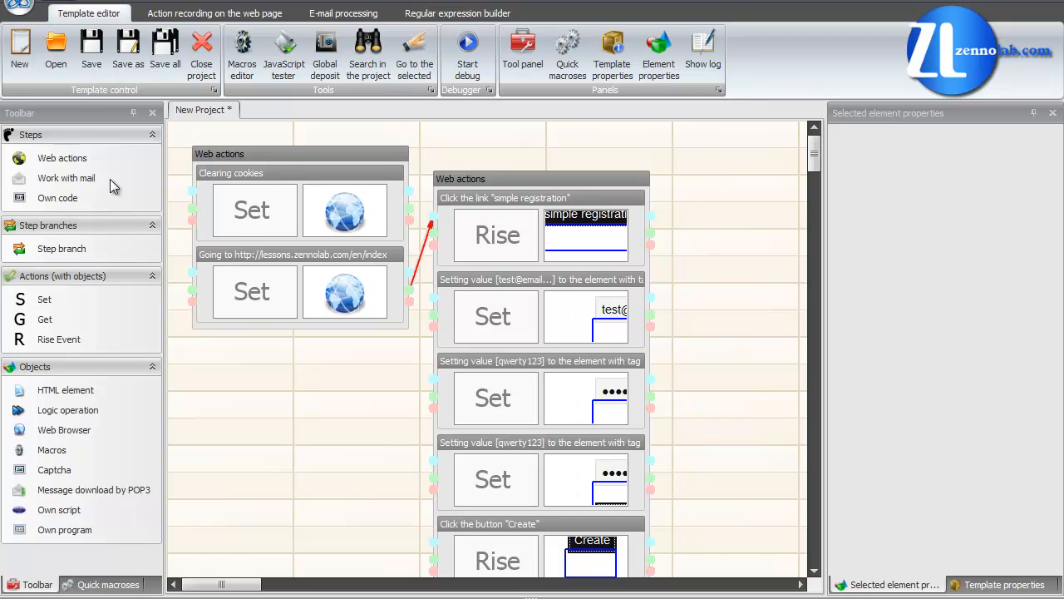
mouse_move(216, 173)
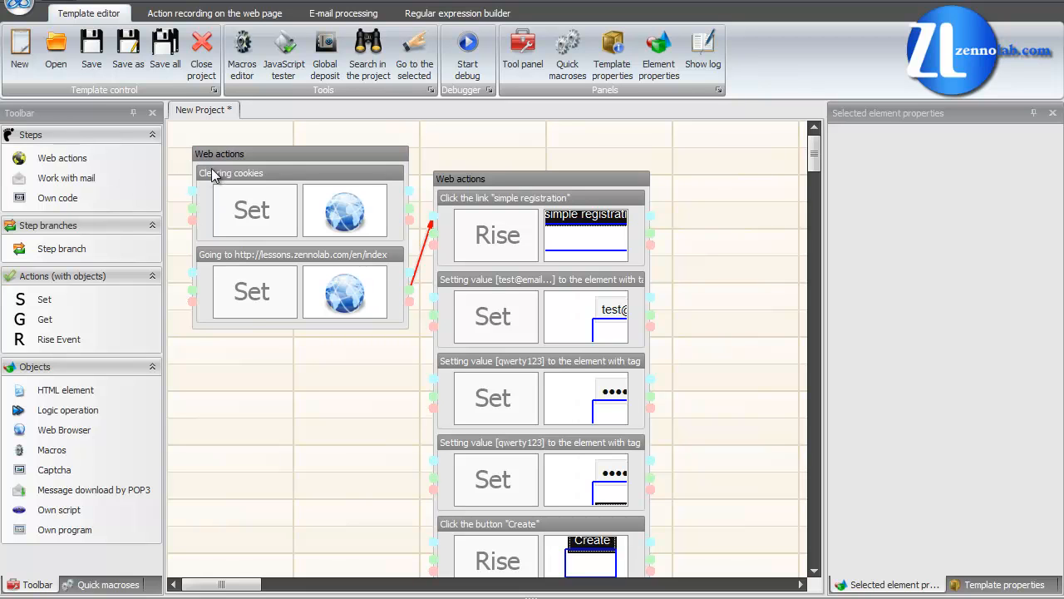
left_click(223, 153)
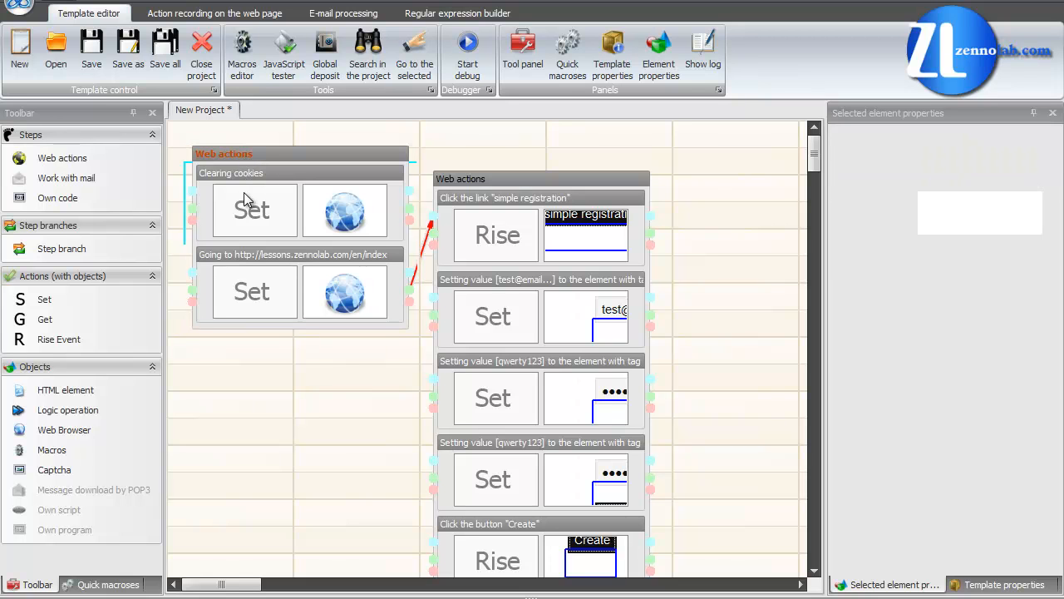
left_click(253, 210)
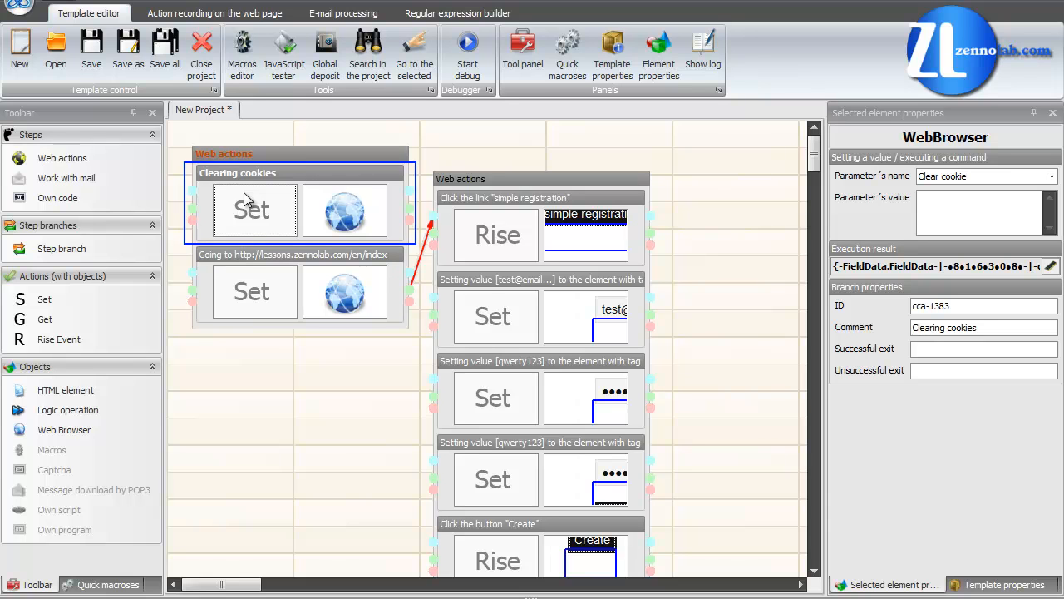
mouse_move(246, 286)
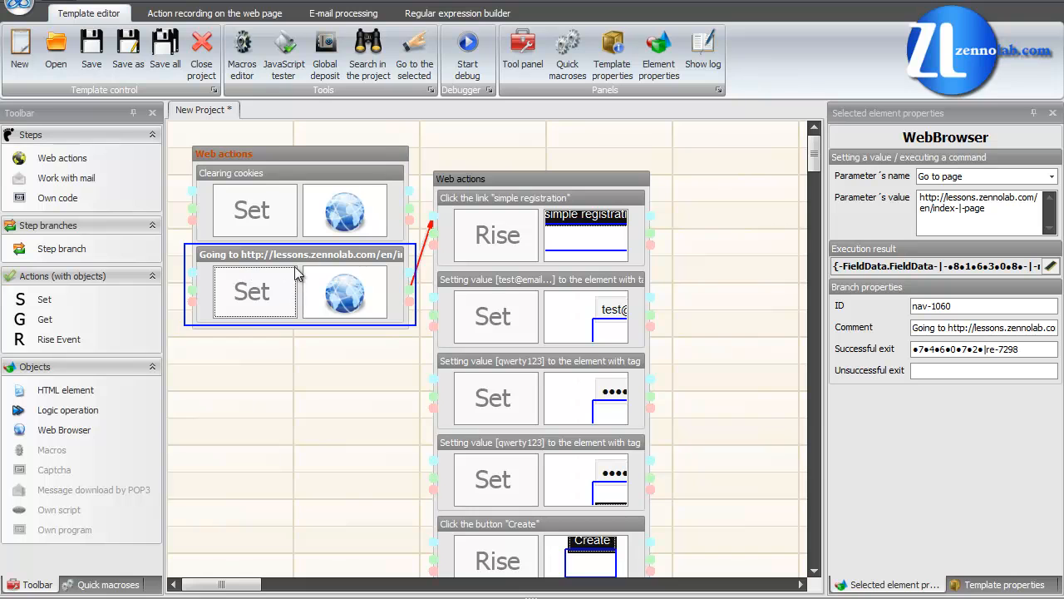
left_click(463, 178)
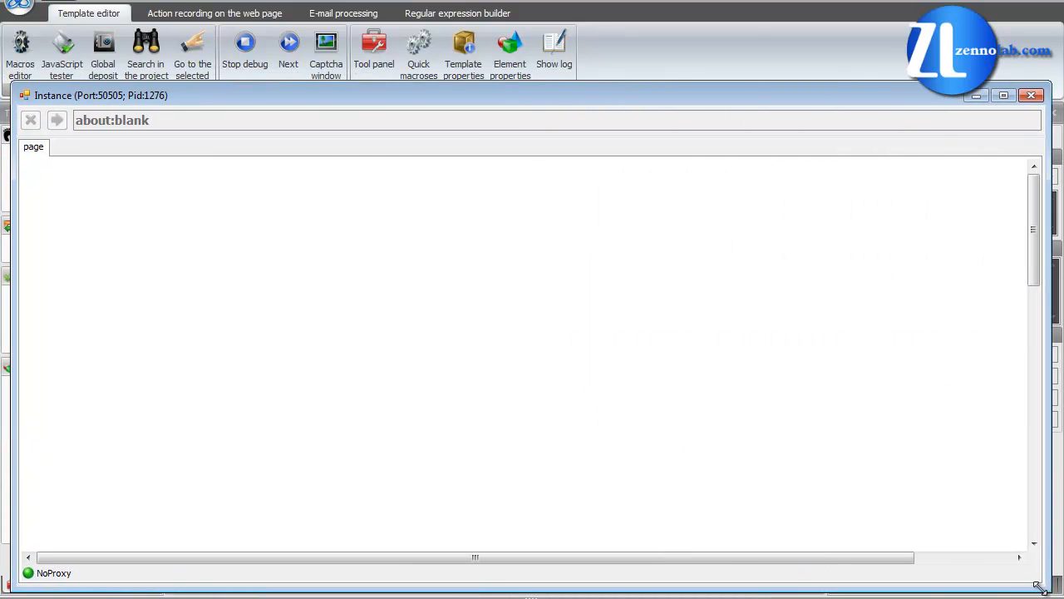
mouse_move(333, 77)
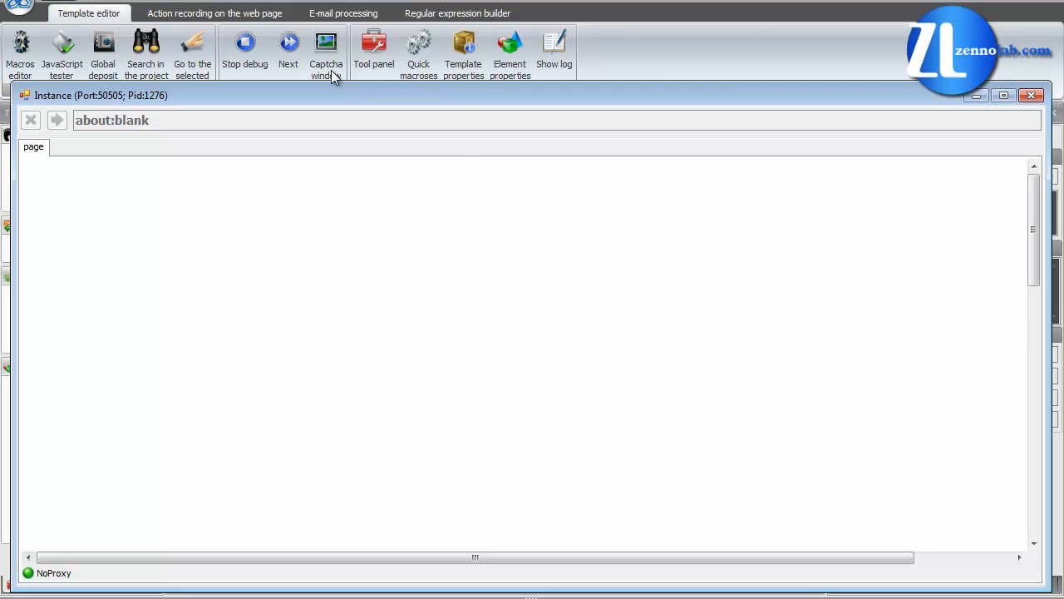
Step: Debug step by step through opening the lessons page and the registration link
left_click(289, 47)
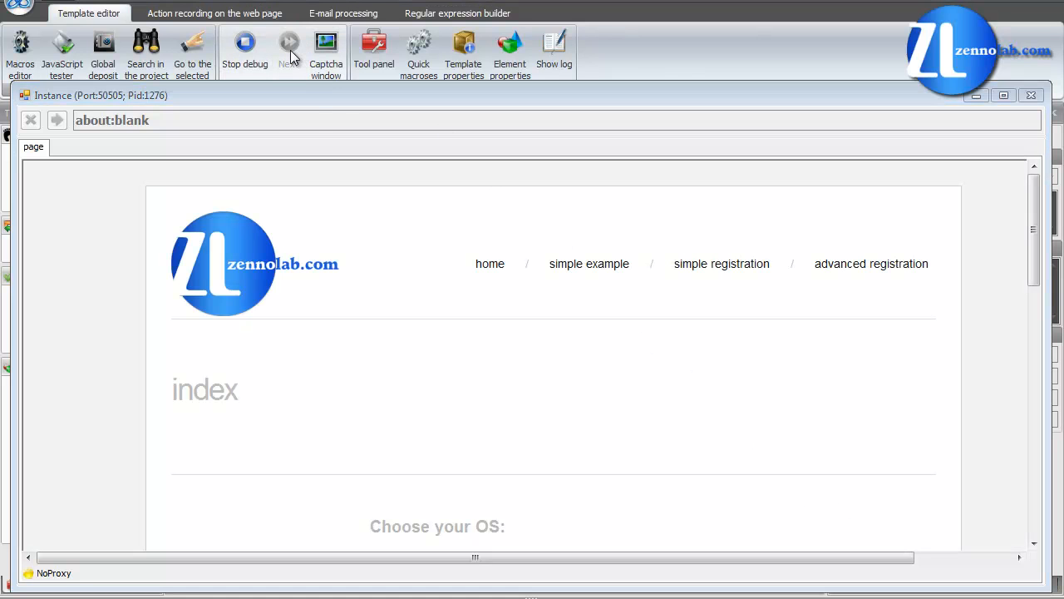
left_click(289, 47)
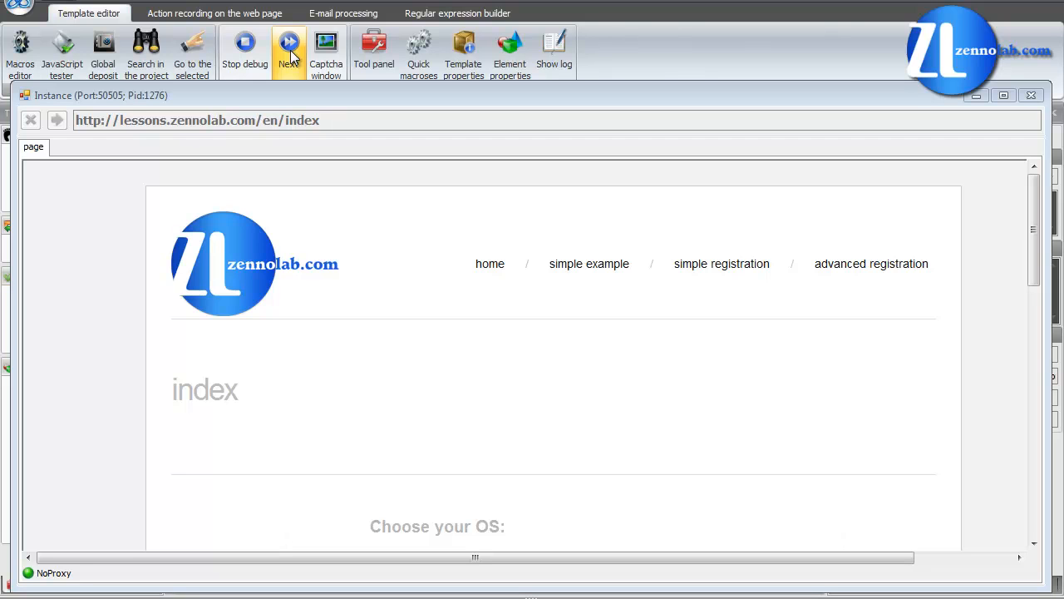
left_click(289, 42)
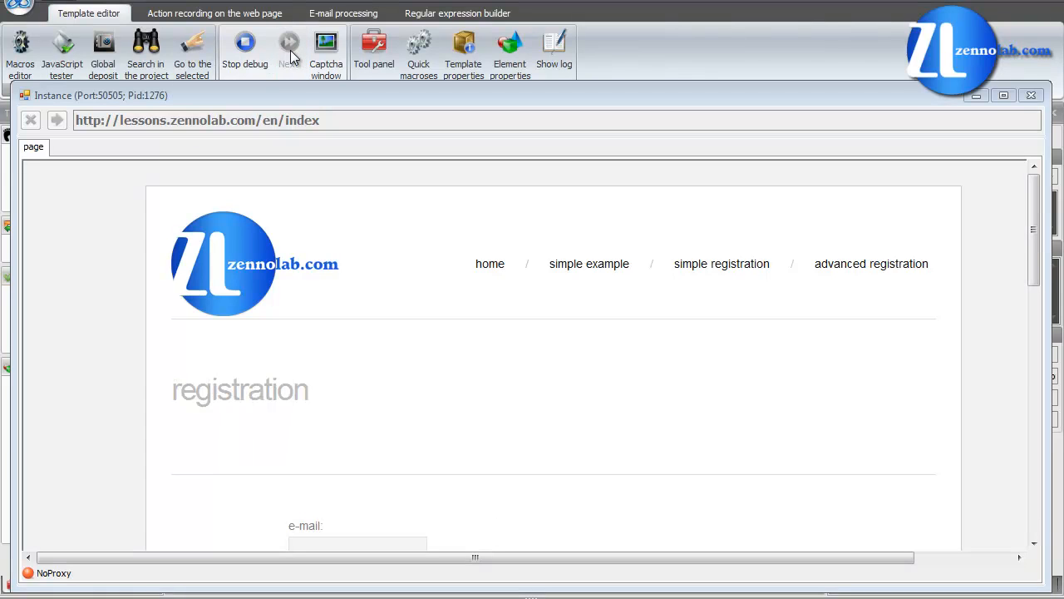
left_click(289, 50)
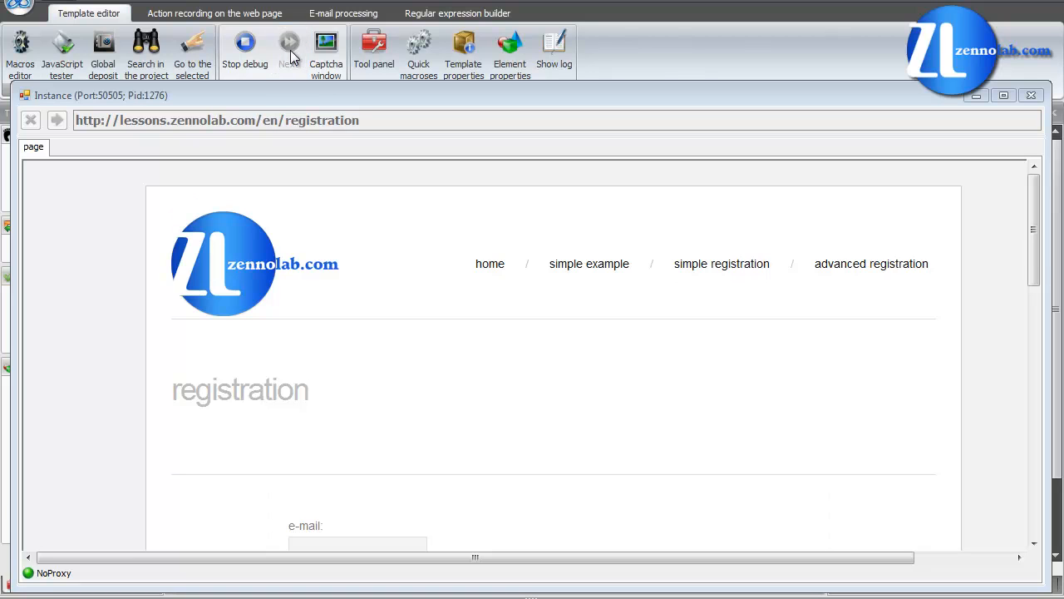
Step: Debug through filling the form and submitting it, then close the Instance window
left_click(290, 43)
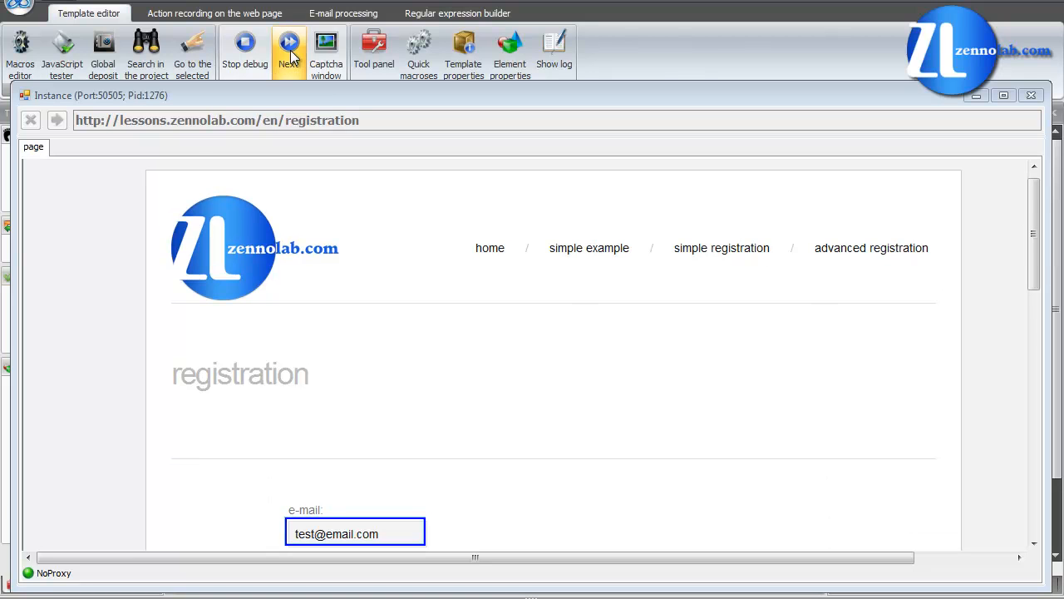
scroll("down", 3)
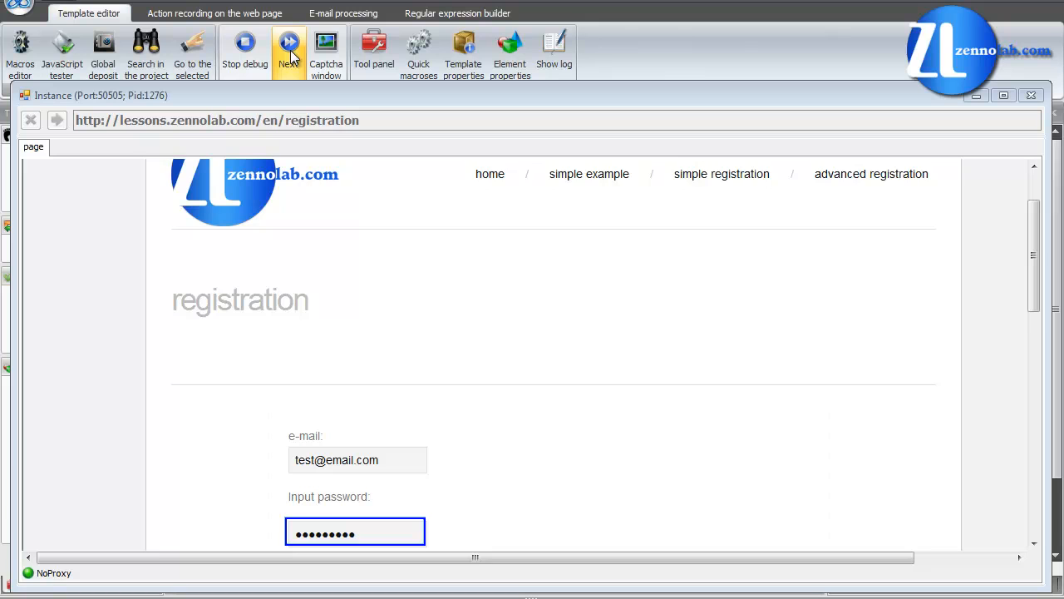
scroll("down", 3)
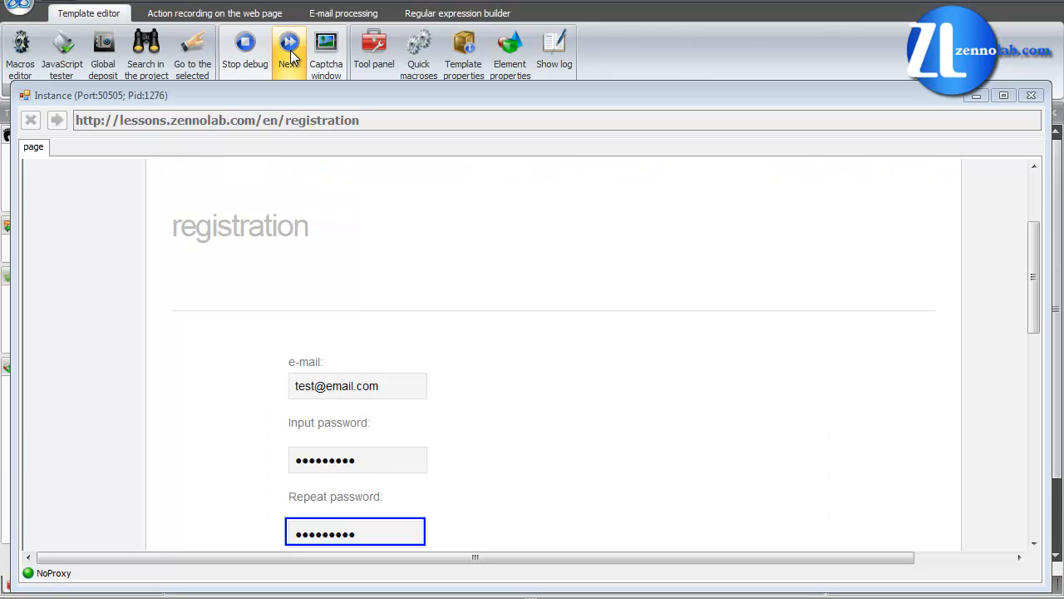
left_click(289, 41)
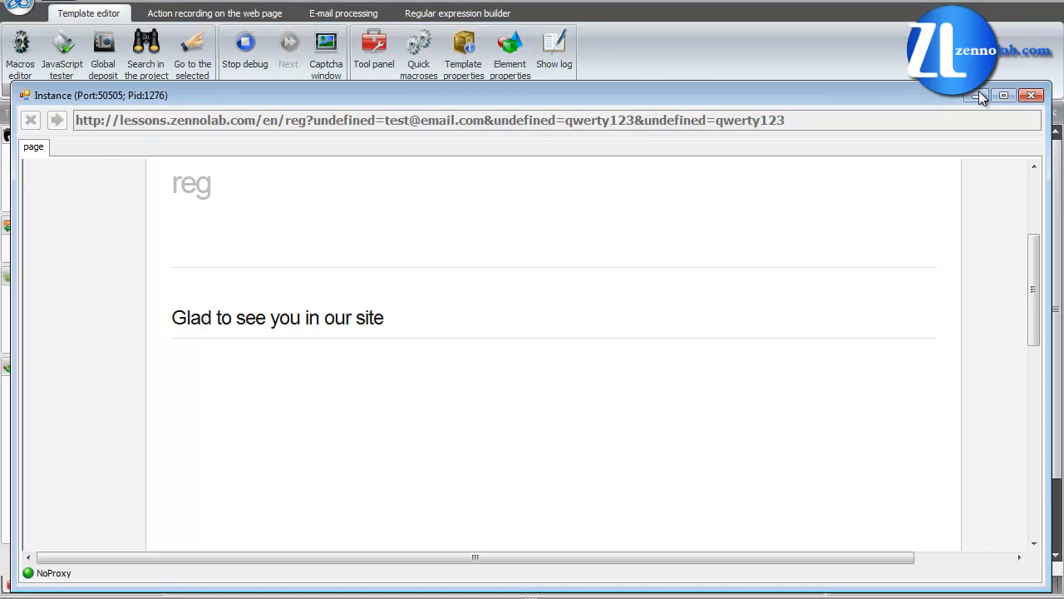
left_click(554, 50)
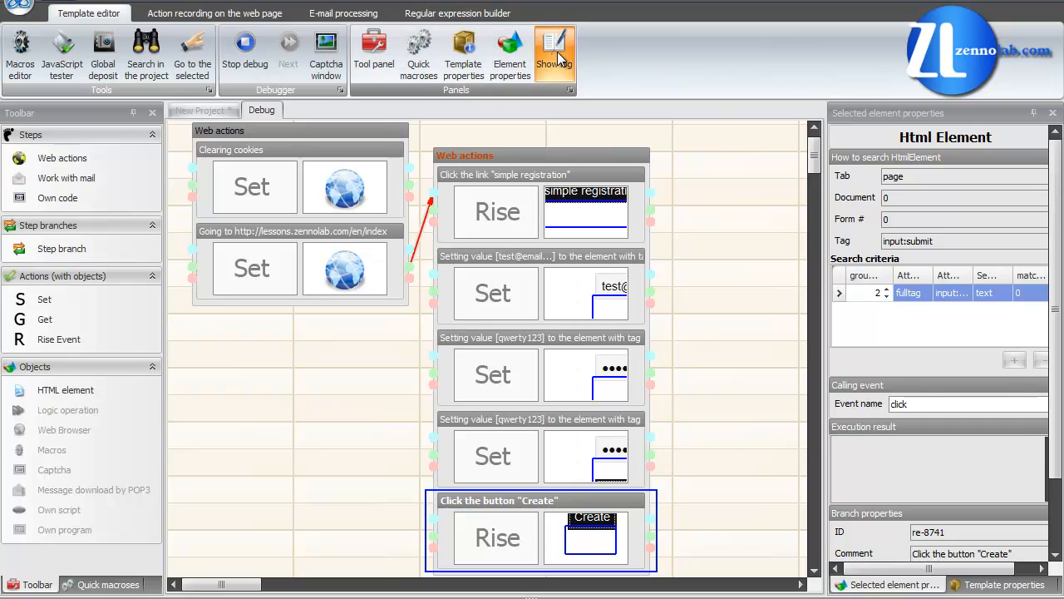
Step: Confirm 'template's executed successfully' in the log and stop debugging
left_click(553, 51)
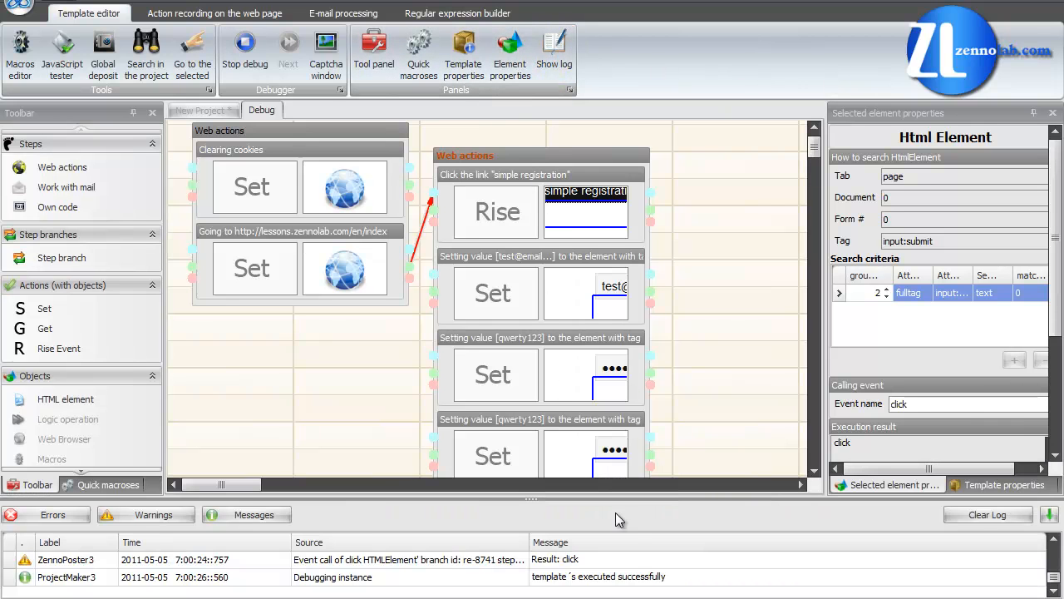
left_click(333, 575)
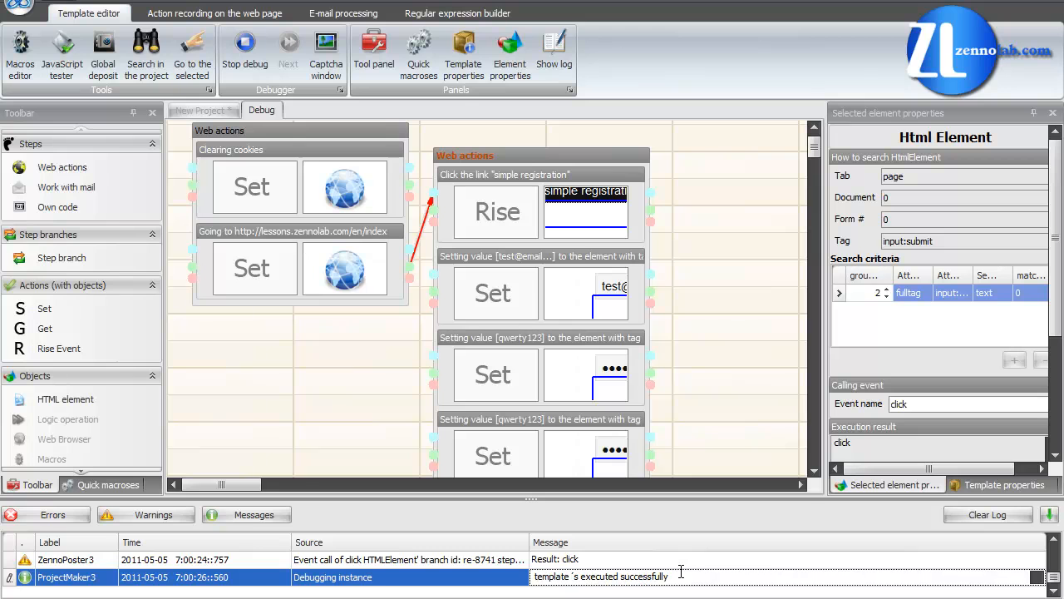
mouse_move(652, 562)
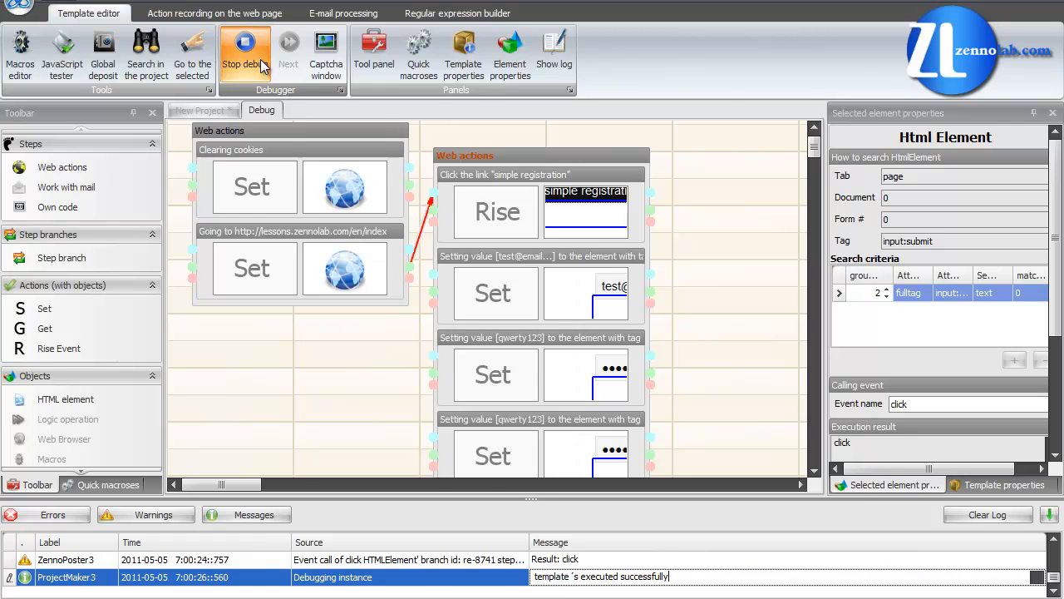
left_click(244, 47)
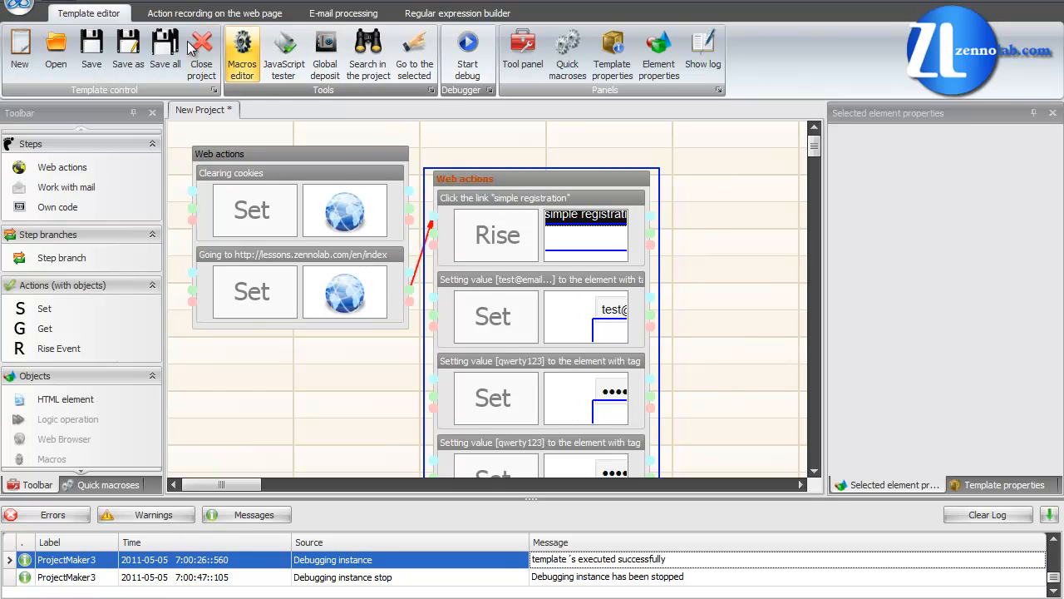